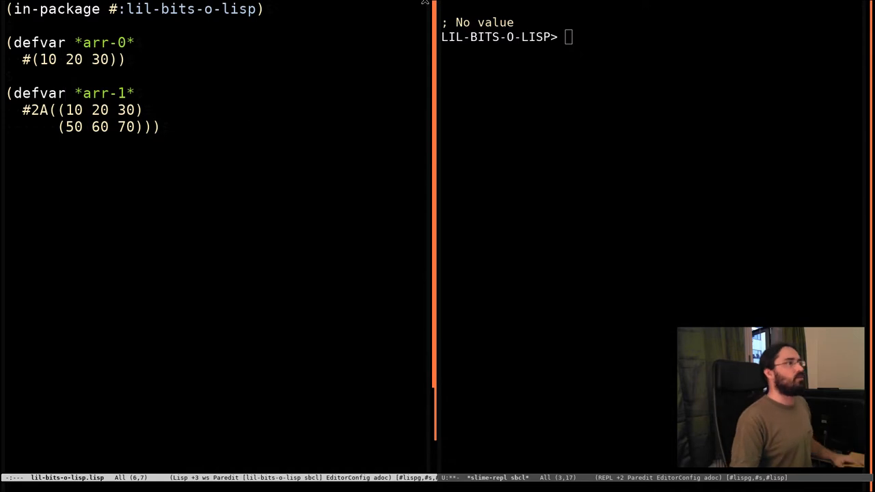
Step: Evaluate (aref *arr-0* 0) returning 10 and enter (aref *arr-0* 2) for 30
type("(aref")
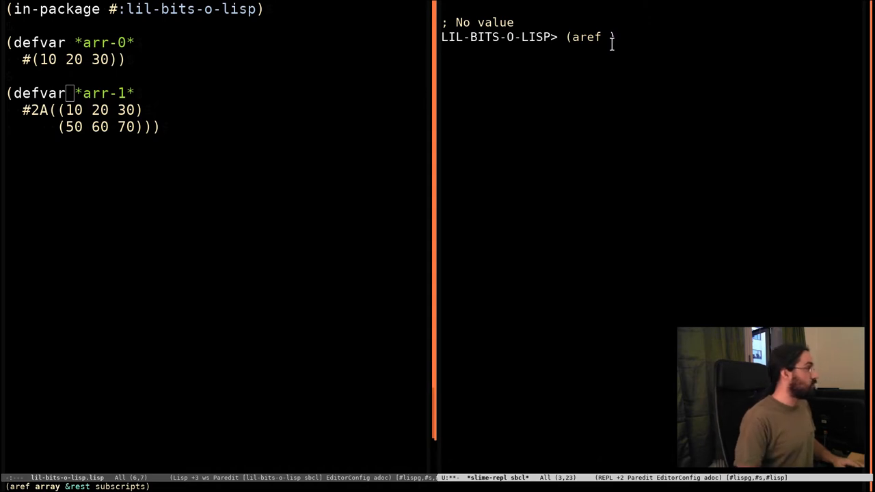
mouse_move(717, 61)
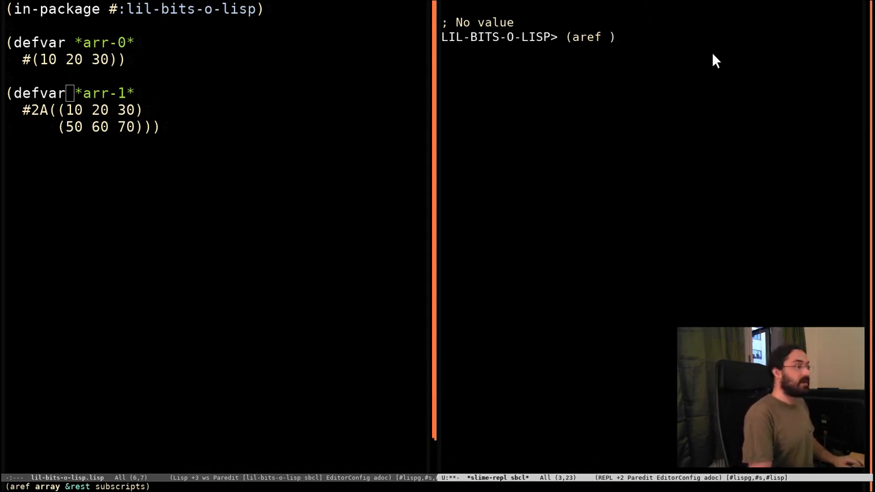
type("*arr-0*")
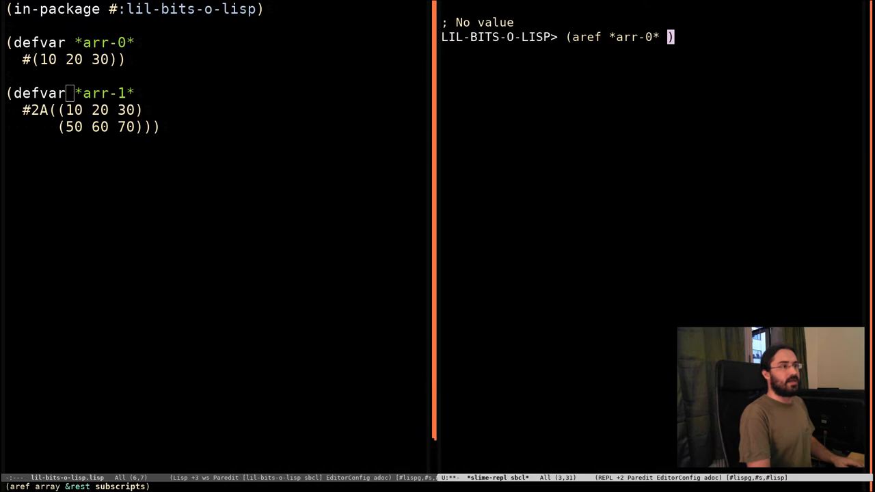
key("Return")
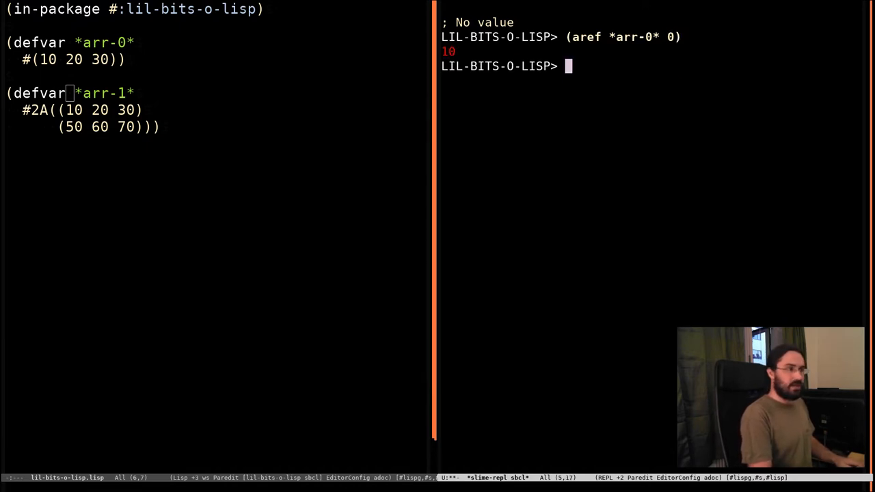
type("(aref *arr-0* 2)")
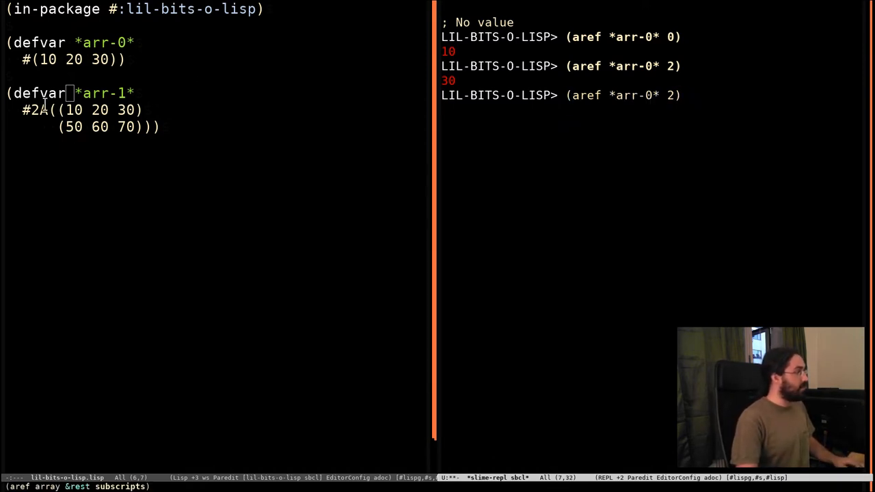
mouse_move(91, 110)
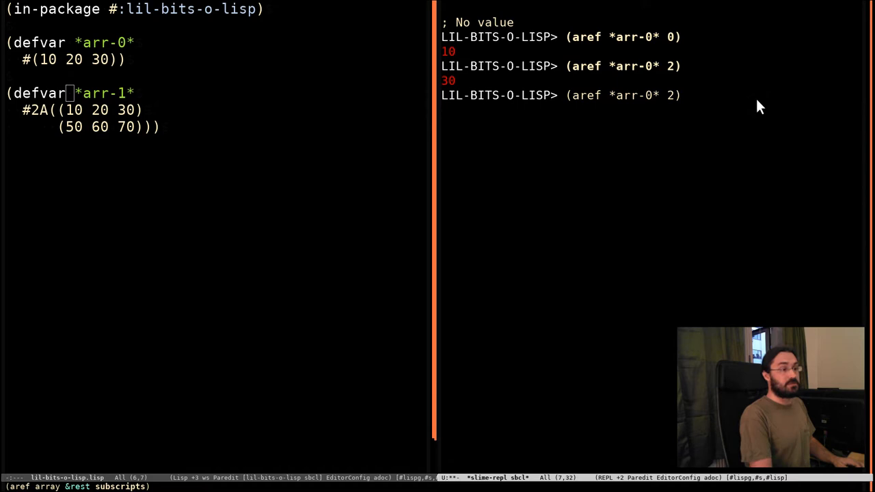
Step: Evaluate (aref *arr-1* 0 1) returning 20 and (aref *arr-1* 1 1) returning 60
type("0 1")
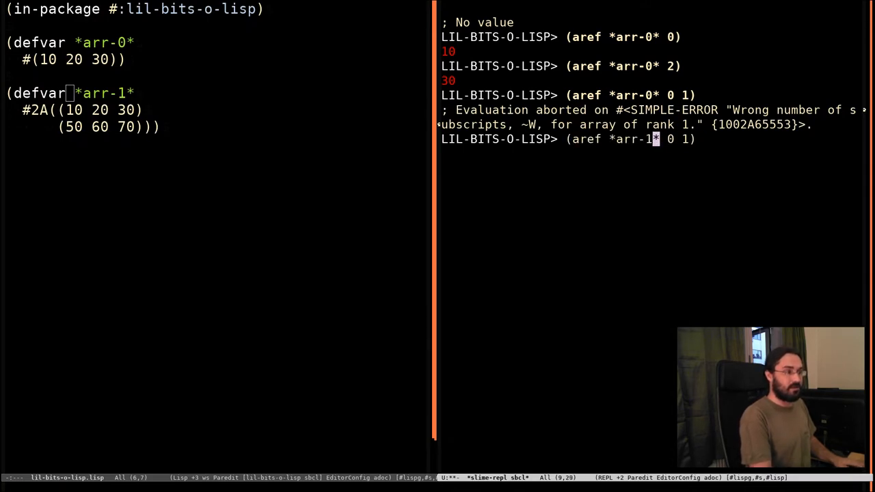
key("Return")
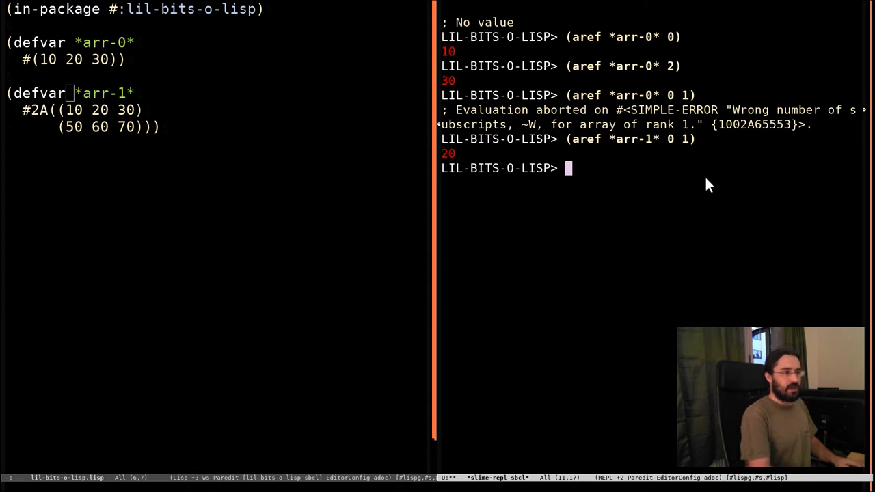
type("(aref *arr-1* 1 1)")
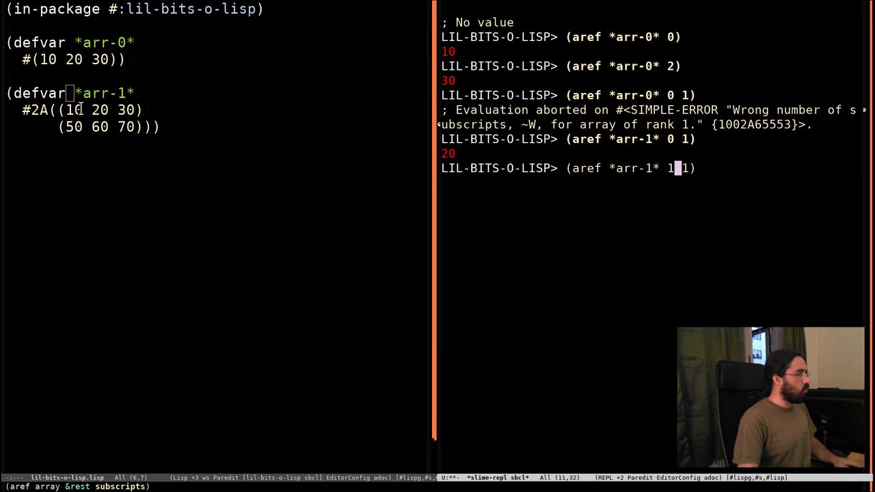
key("Return")
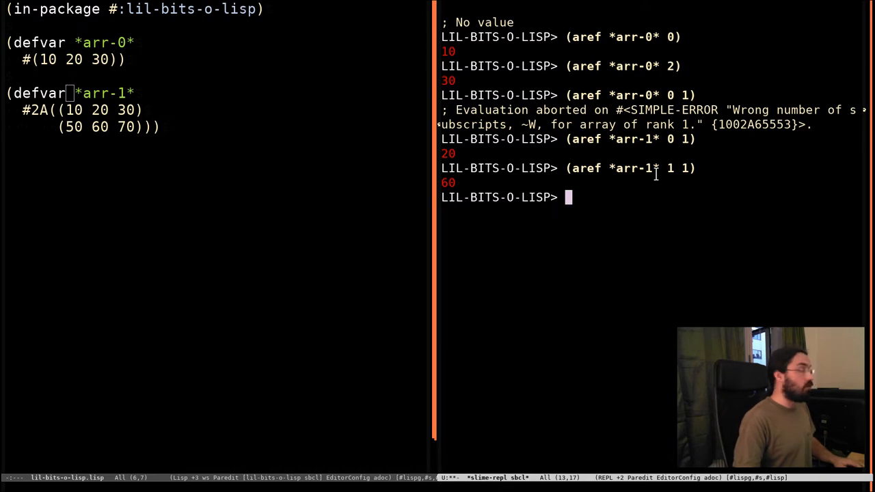
Step: Evaluate row-major-aref on *arr-0* for successive indices, returning 10, 20 and 30
type("(r")
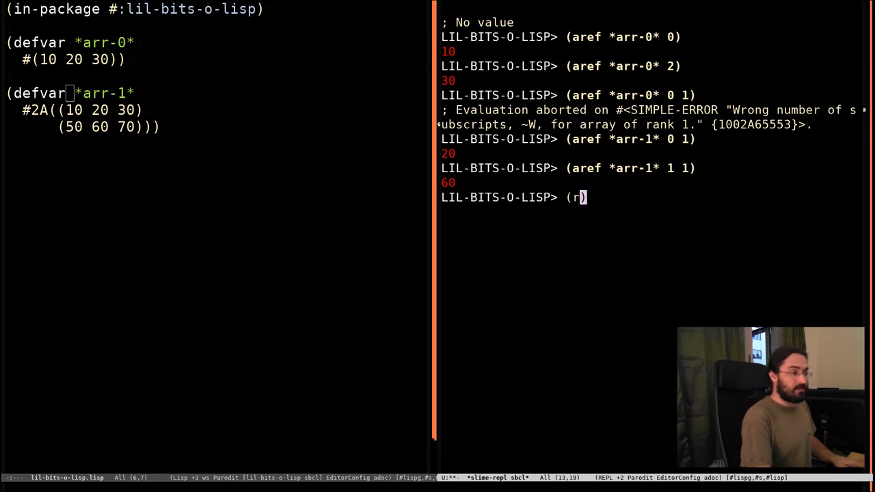
type("ow-major-aref")
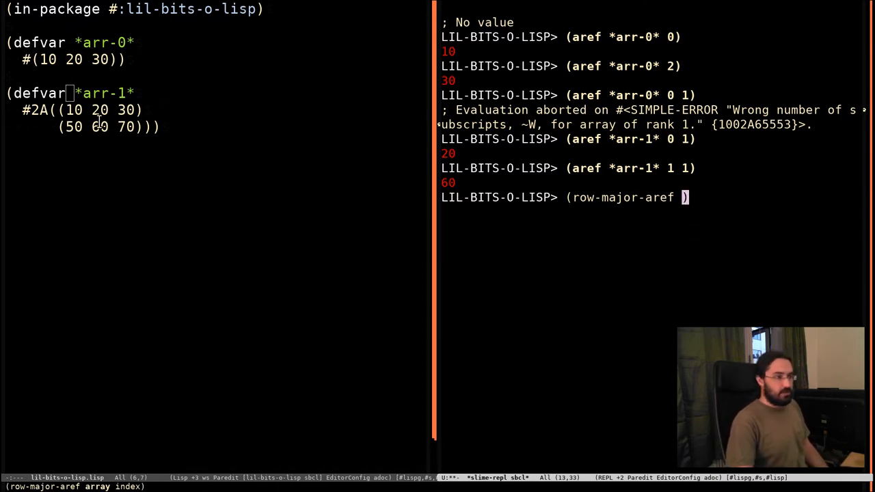
mouse_move(722, 181)
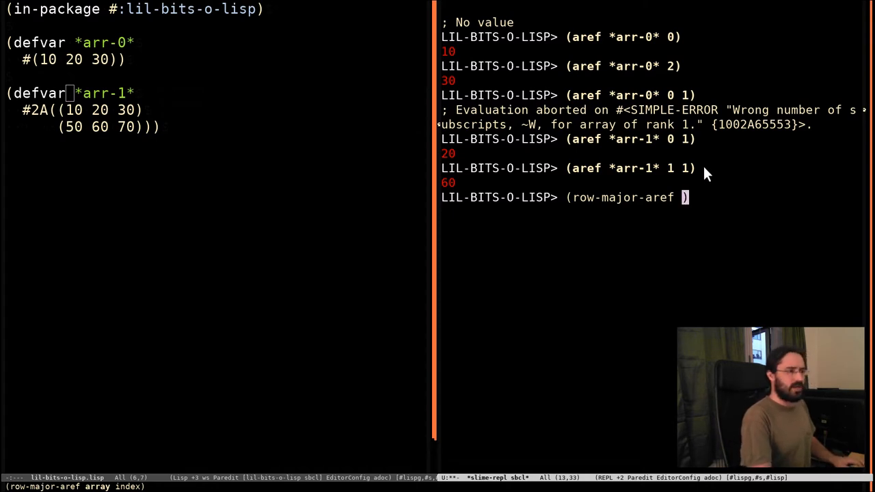
type("*arr-0* 0")
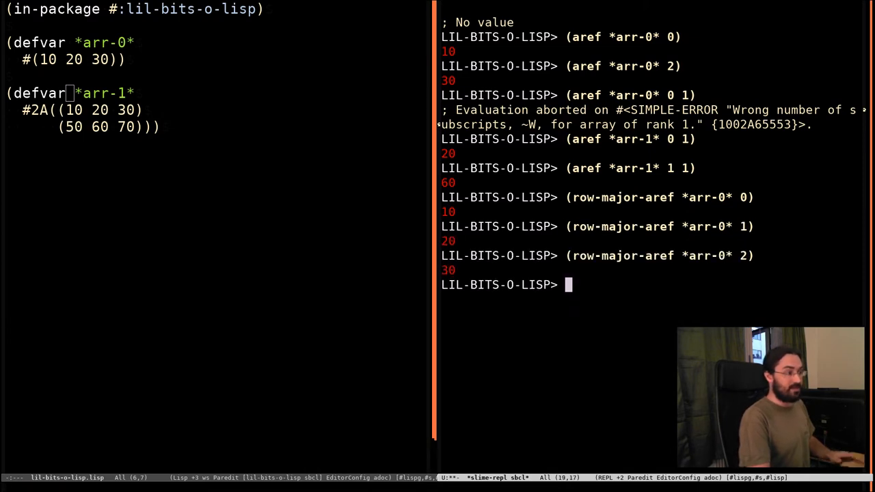
type("(row-major-aref *arr-0* 3)")
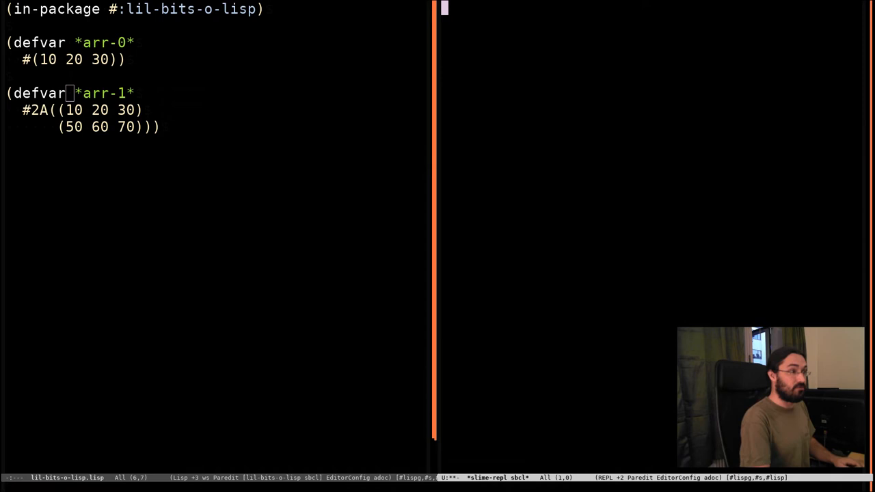
type("(row-major-aref *arr-1* 3)")
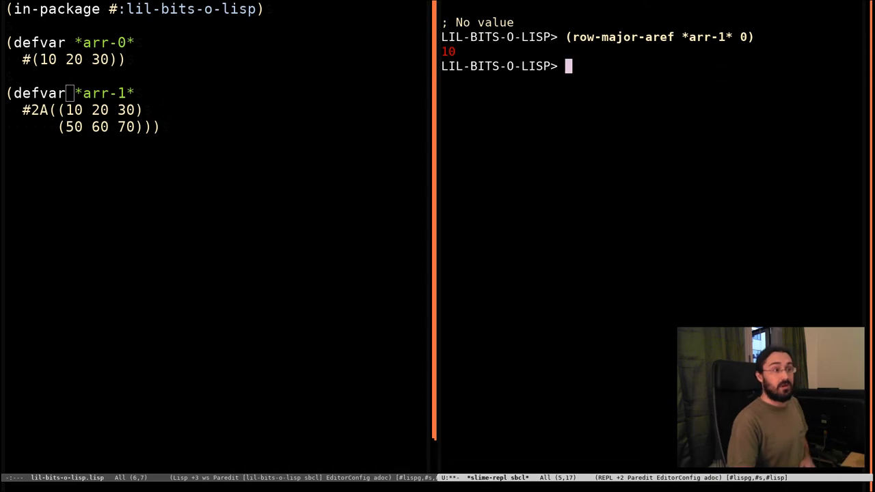
mouse_move(735, 54)
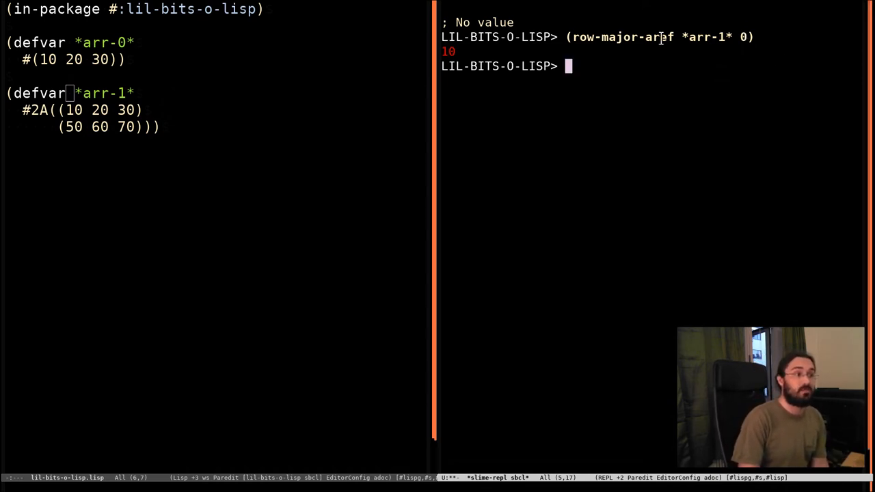
mouse_move(89, 144)
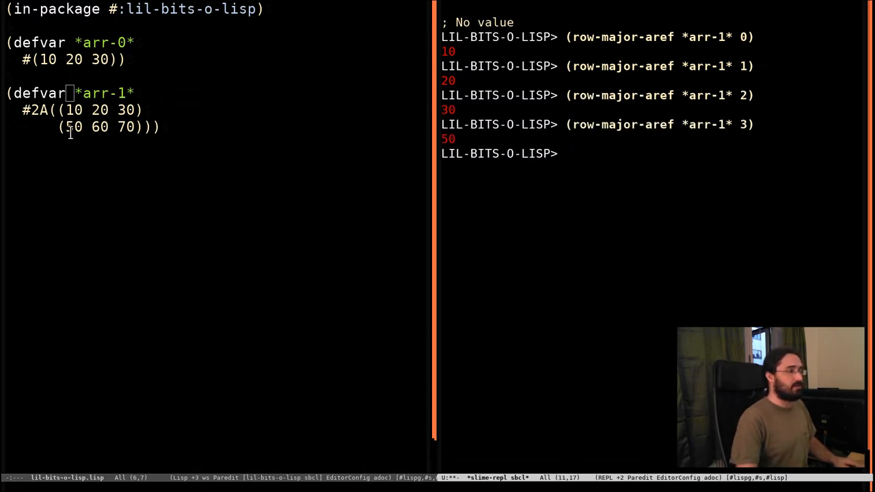
type("(row-major-aref *arr-1* 4")
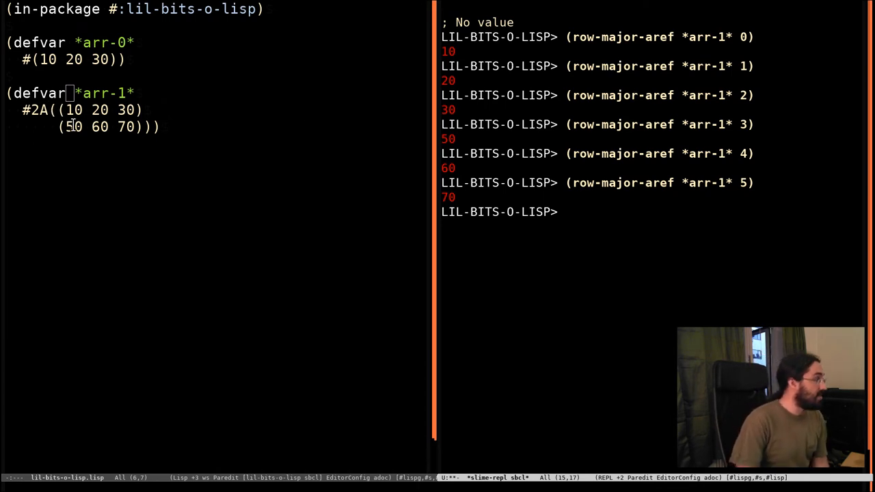
mouse_move(771, 170)
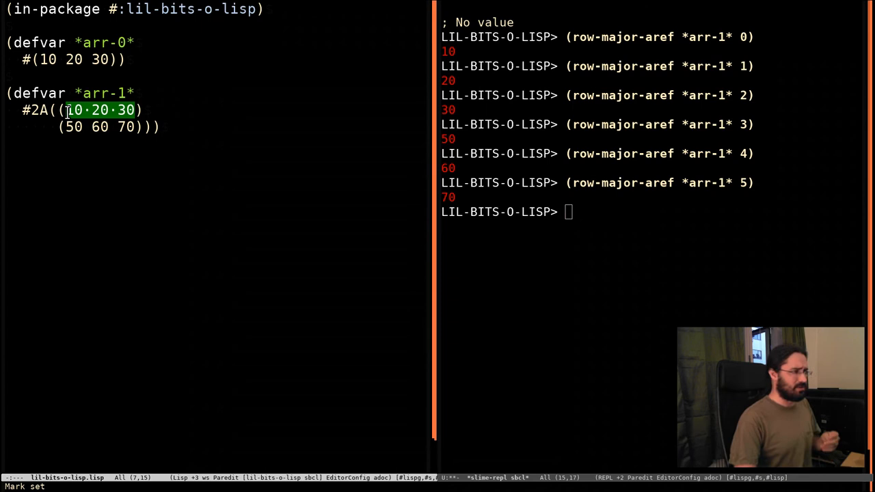
mouse_move(216, 127)
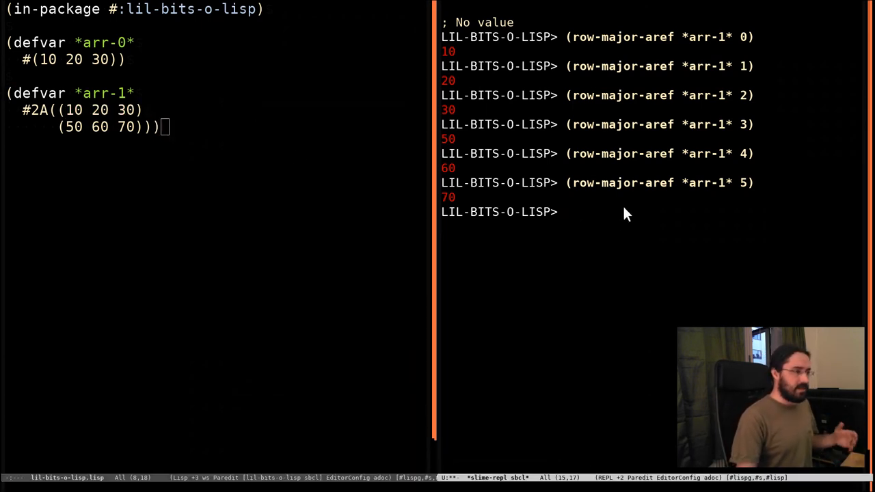
Step: Evaluate (array-row-major-index *arr-1* 1 2), returning row-major index 5
type("(array")
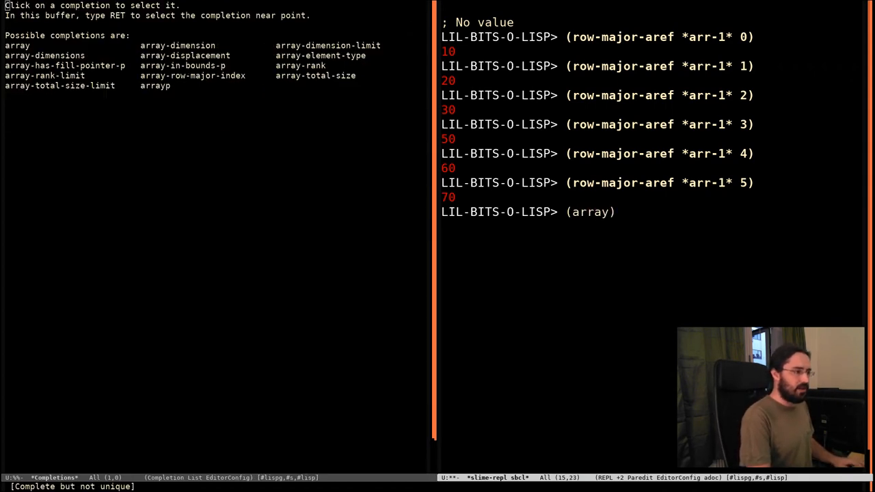
type("-row-major-index")
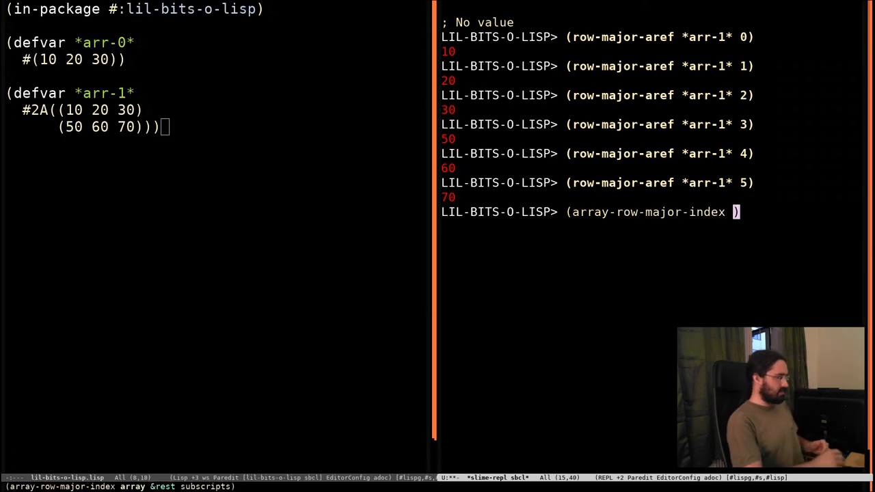
type("*a")
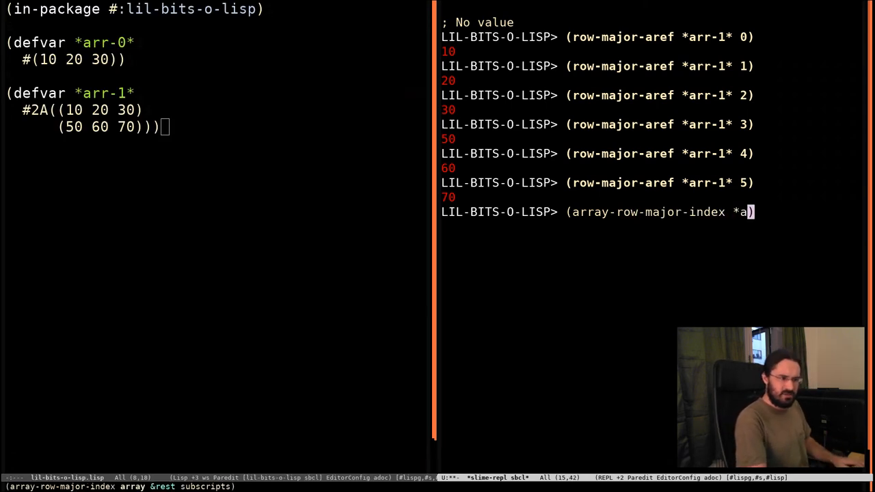
type("rr-1*")
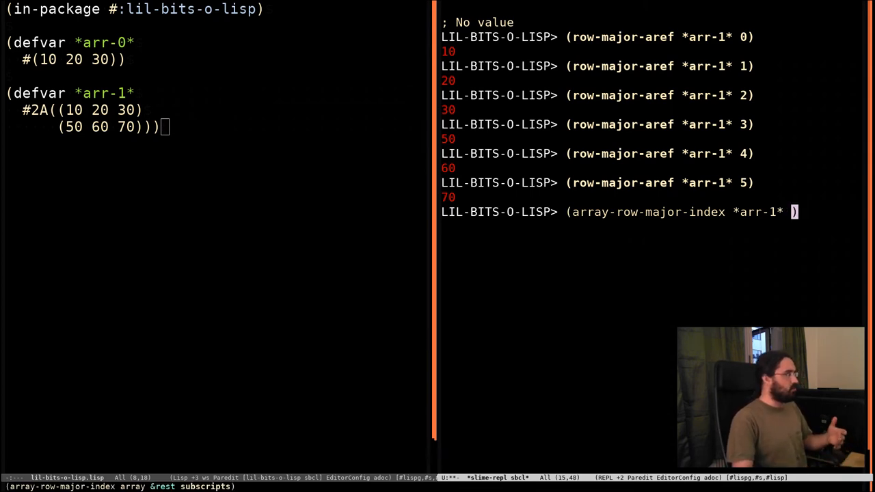
mouse_move(171, 136)
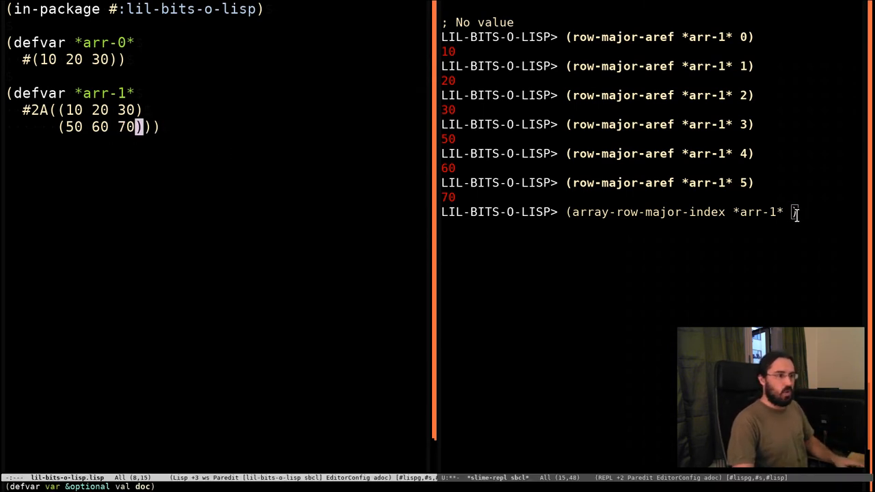
type("1")
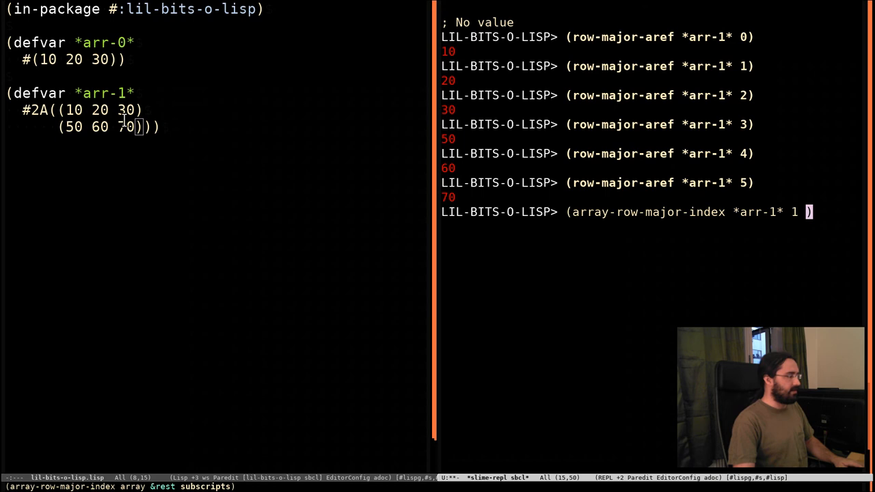
type("2")
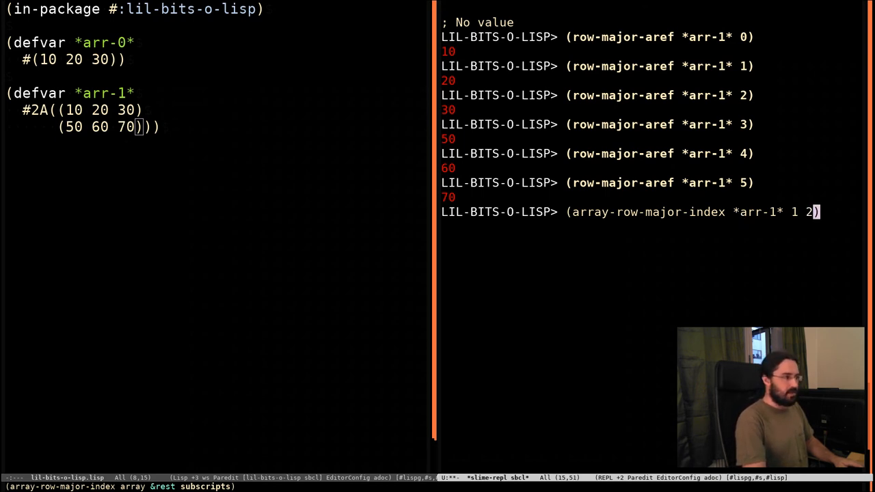
key("Return")
type("(row-major-aref")
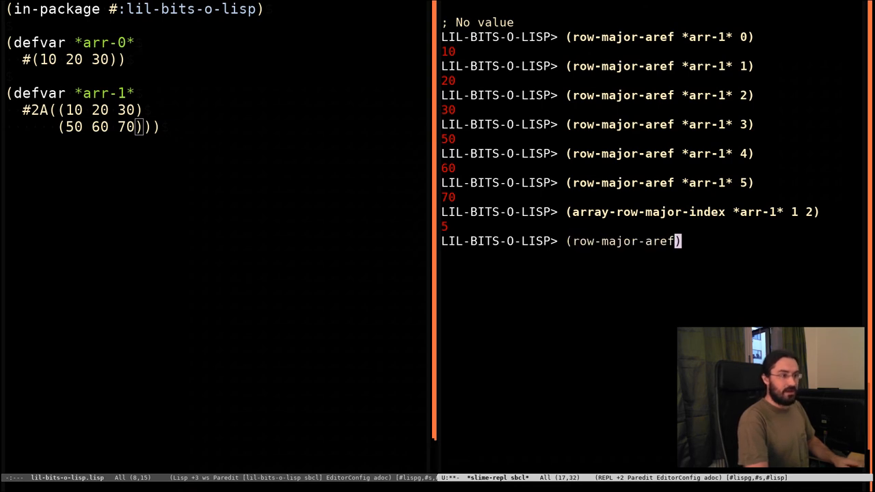
Step: Begin the (row-major-aref *arr-1* 5) call that confirms the element 70
type("*arr-1* 5")
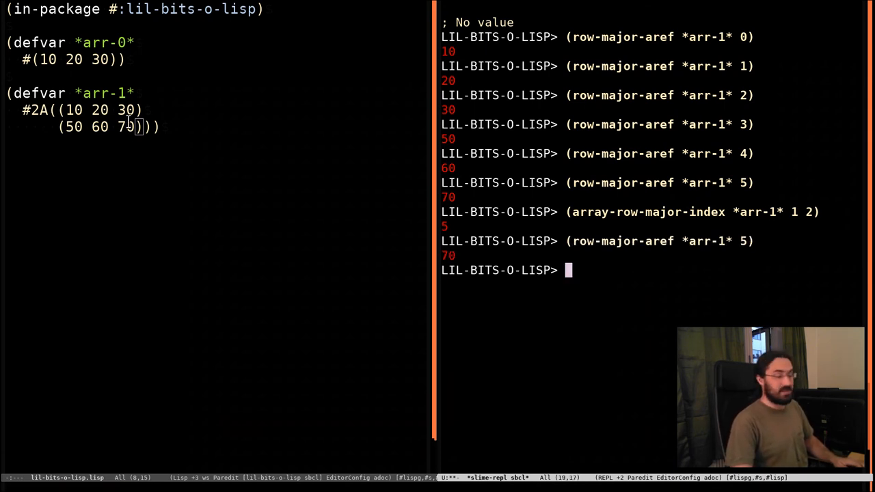
mouse_move(345, 197)
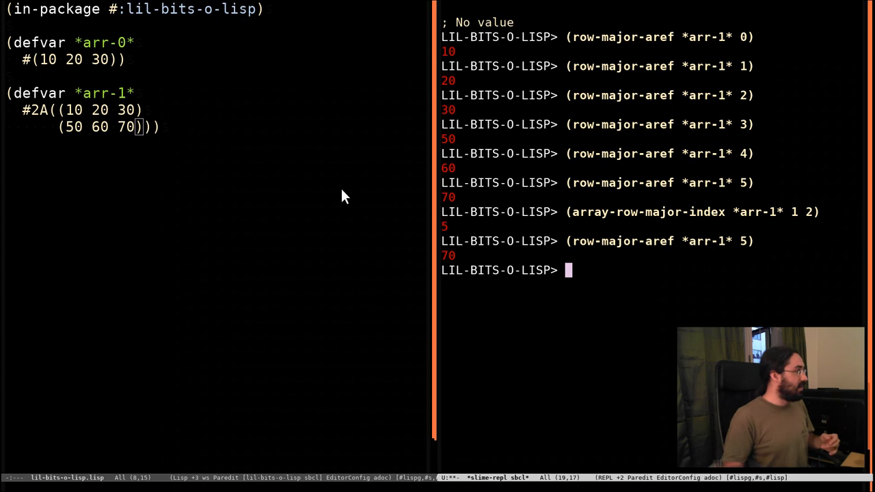
mouse_move(622, 241)
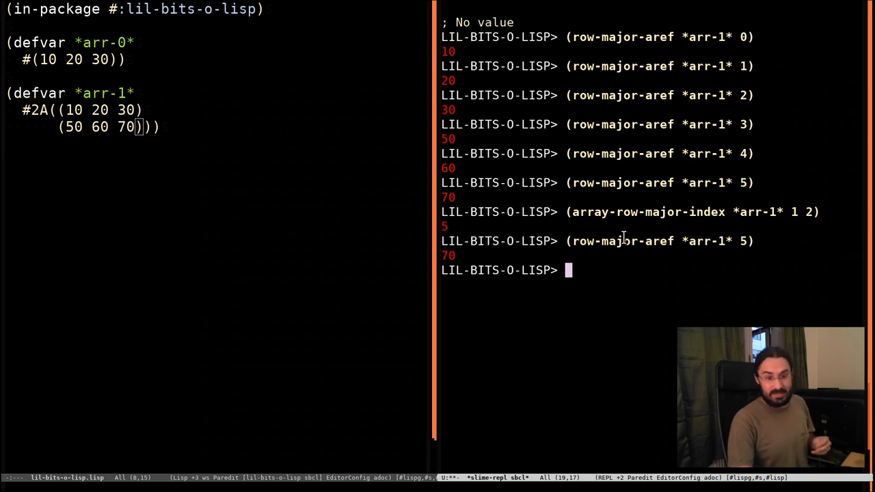
mouse_move(654, 260)
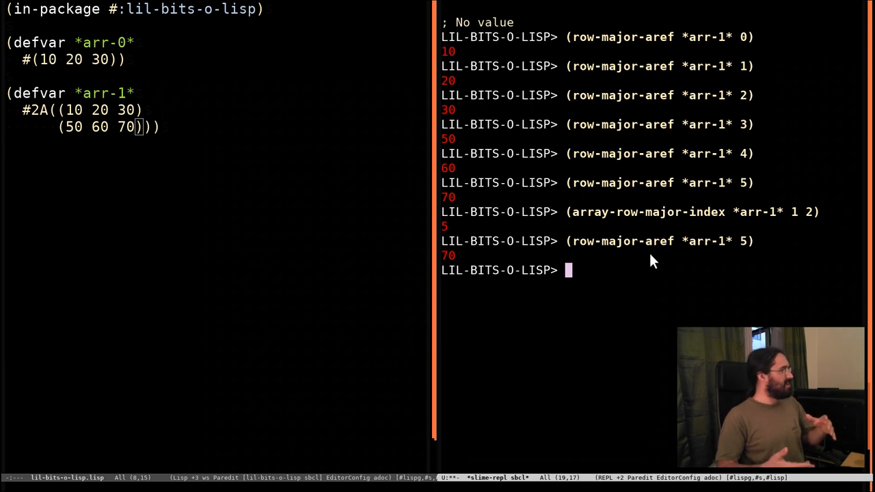
mouse_move(630, 216)
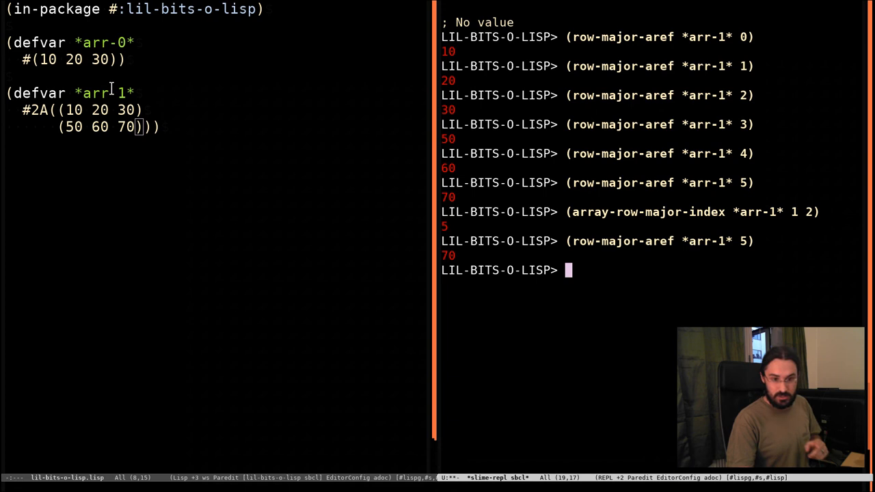
mouse_move(63, 151)
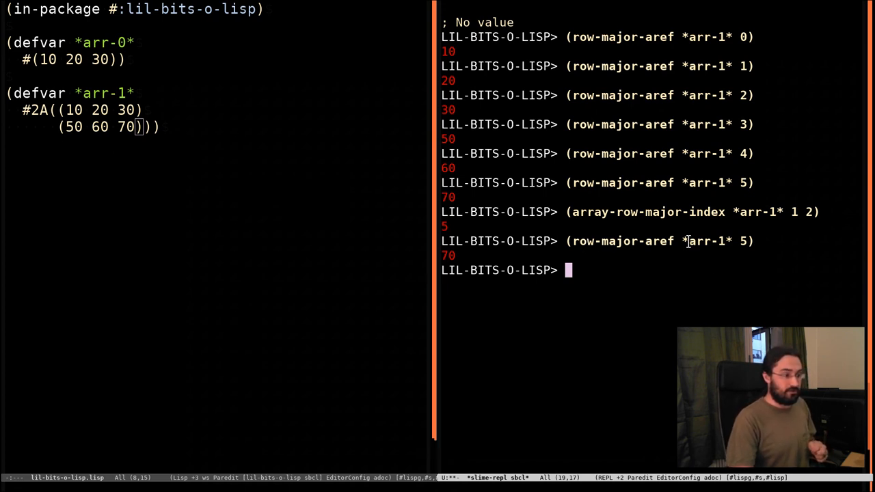
mouse_move(669, 271)
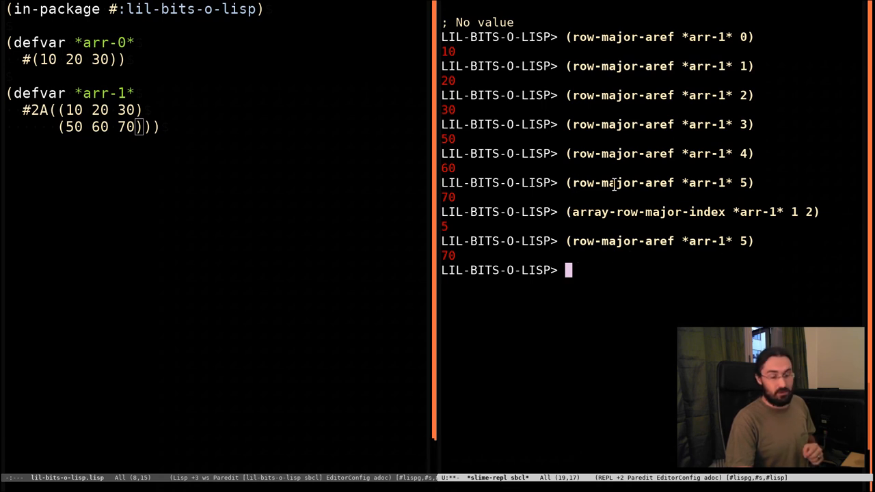
mouse_move(684, 312)
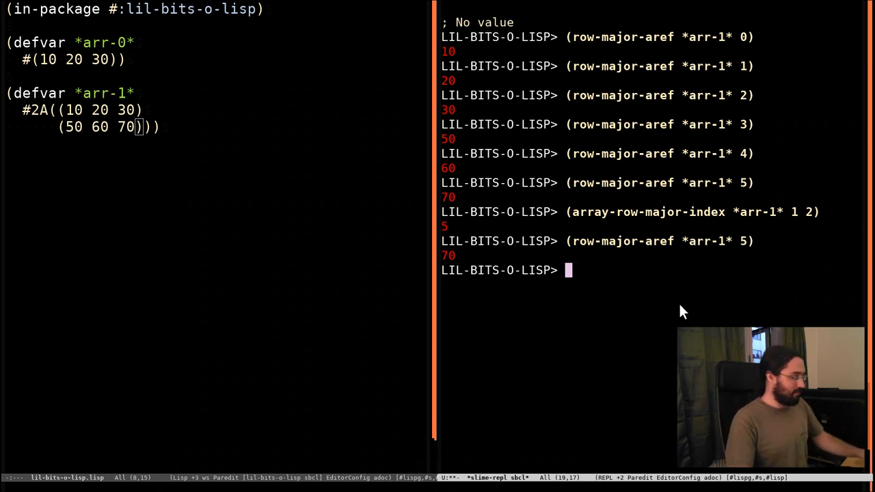